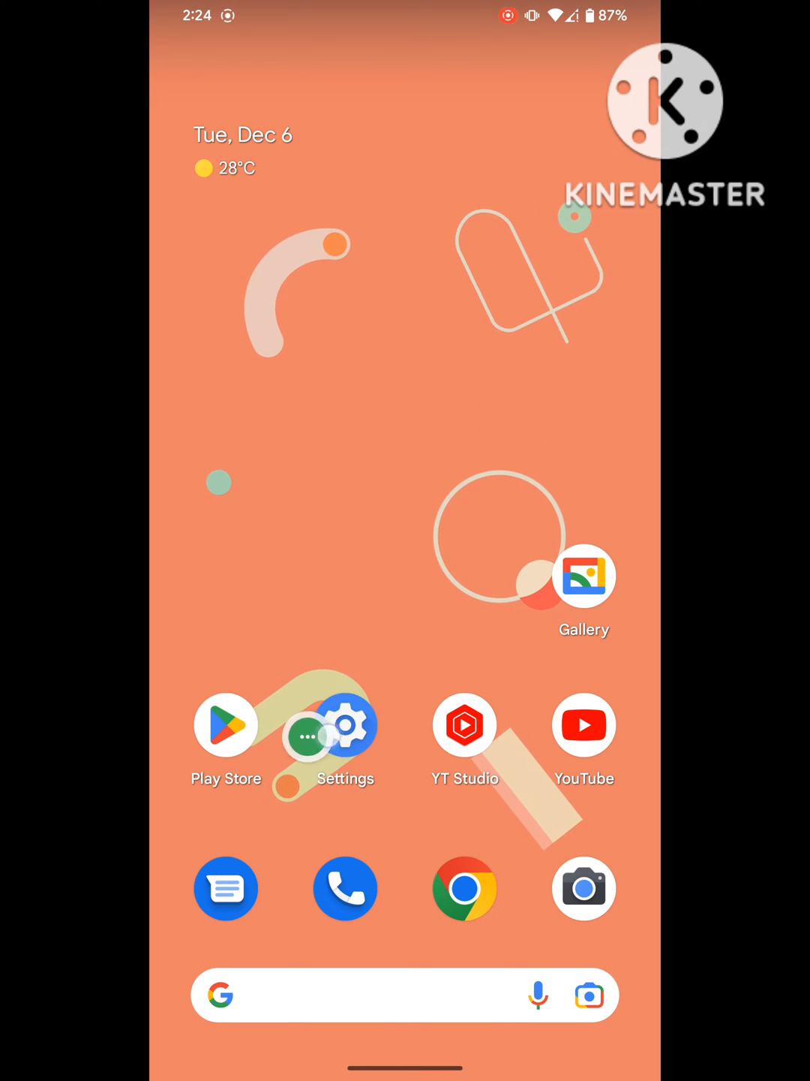
Go from the home screen into Settings and its Apps section.
click(345, 724)
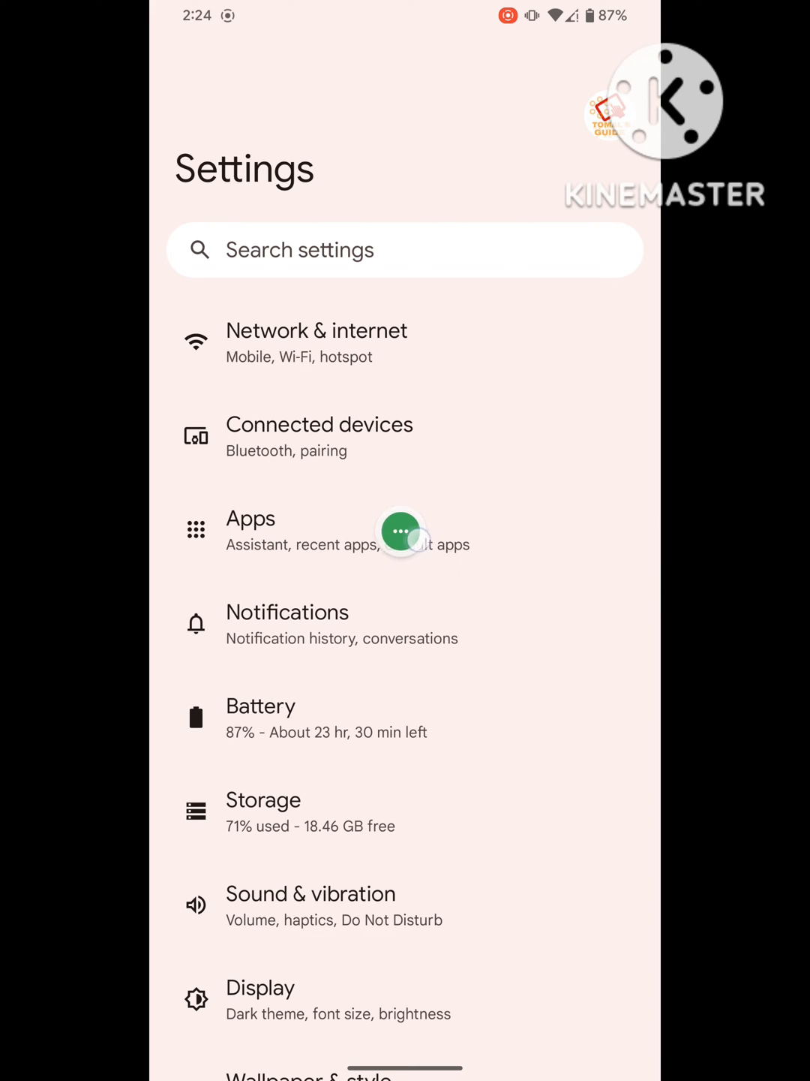
click(250, 519)
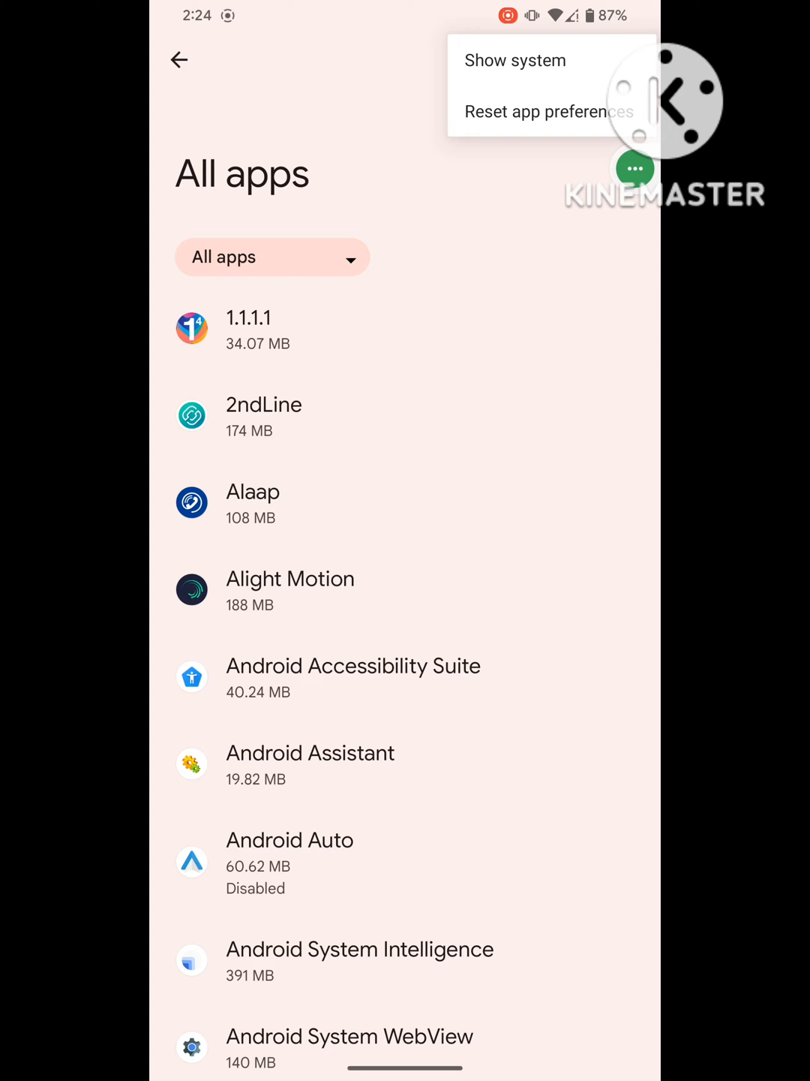
Show system apps and search the app list for 'google se' to surface Google Services Framework.
click(489, 72)
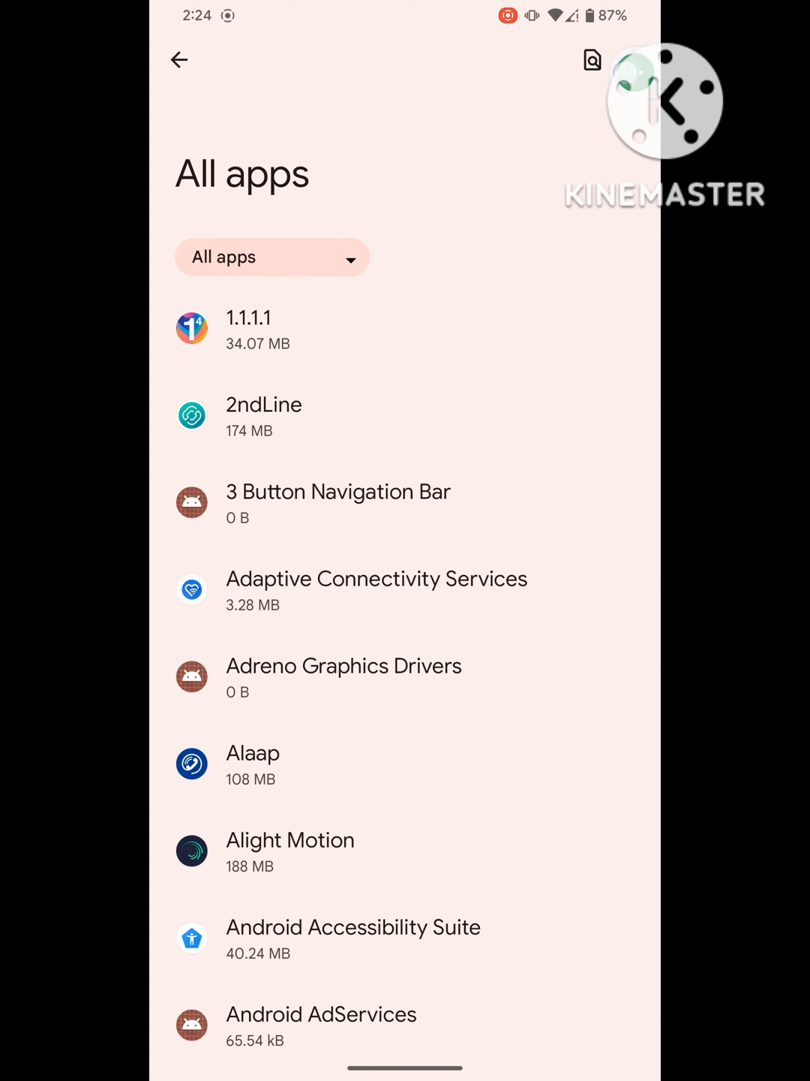
click(591, 60)
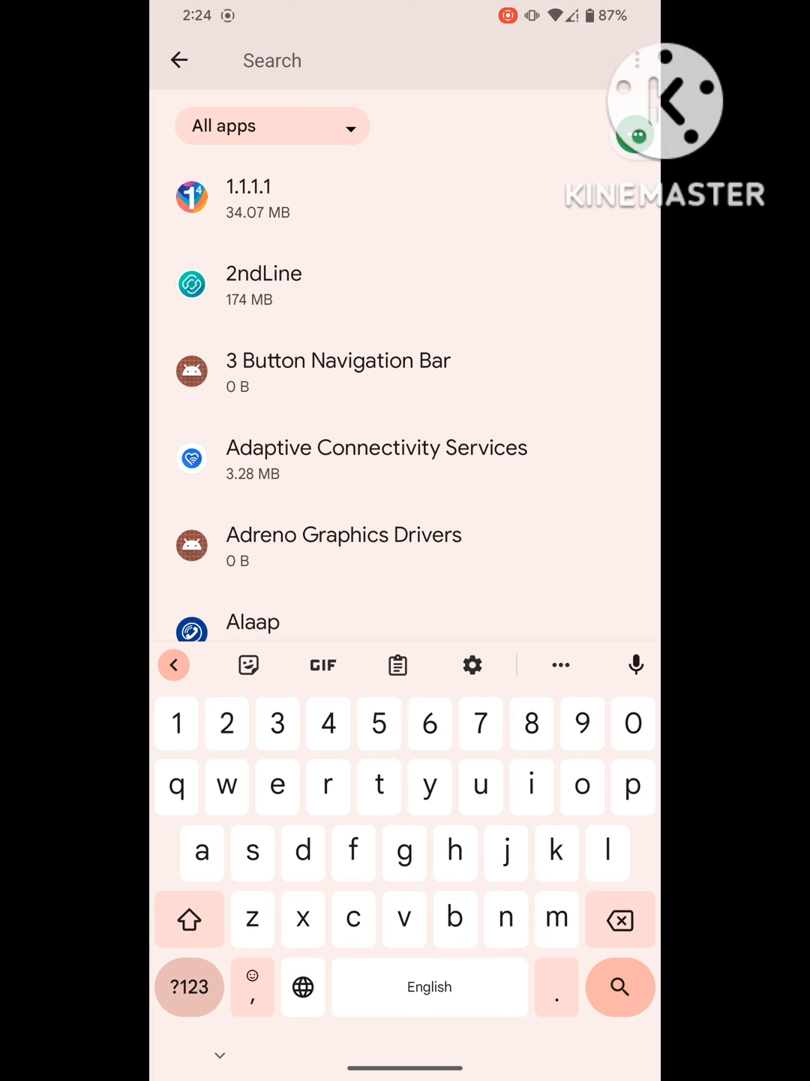
text(google se)
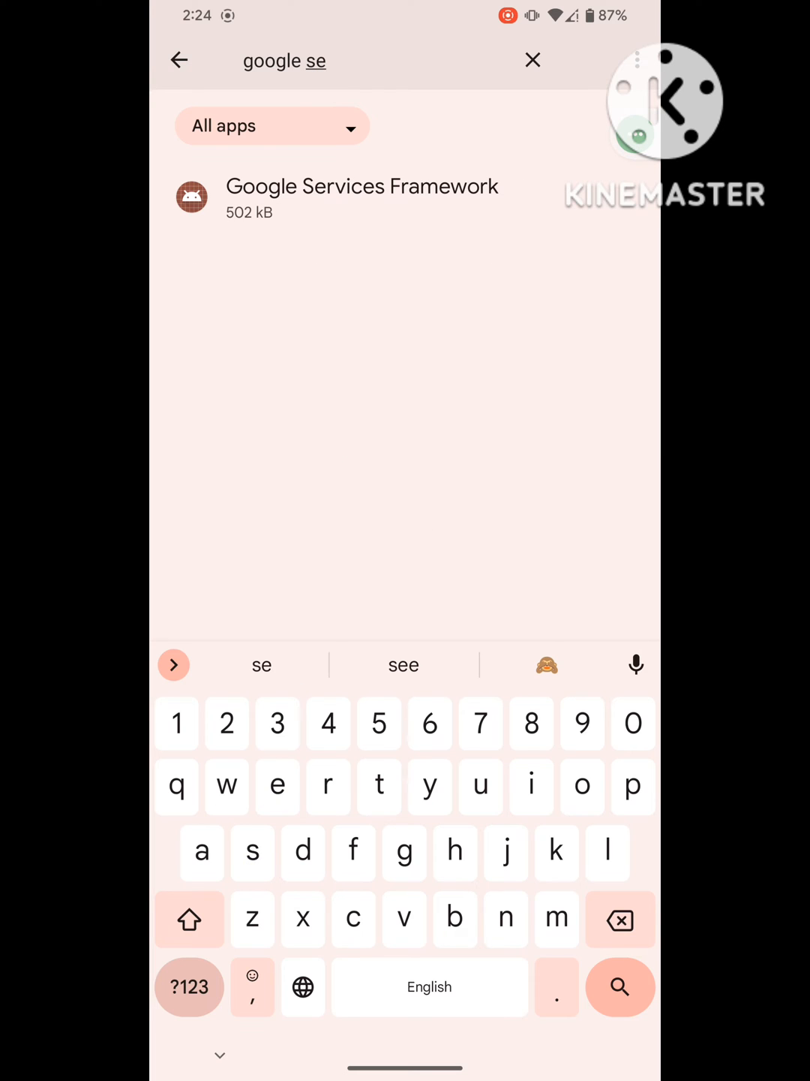
click(448, 168)
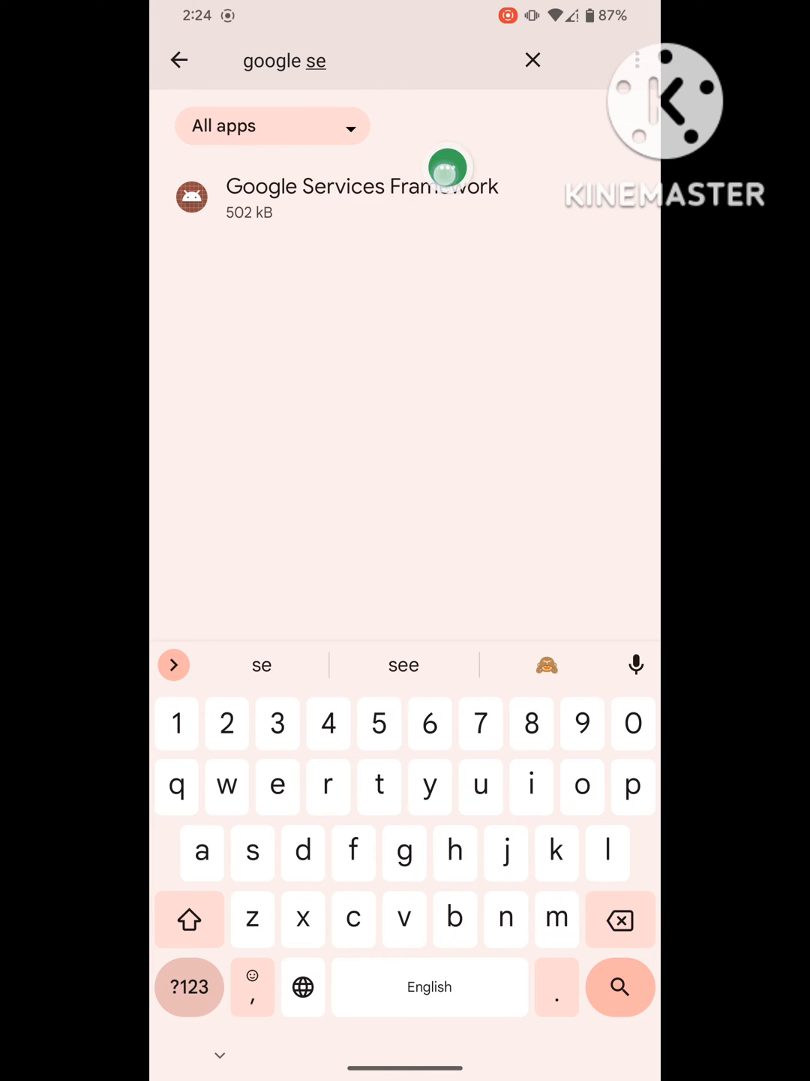
Clear Google Services Framework's storage via Storage & cache, confirming the Delete prompt.
click(363, 187)
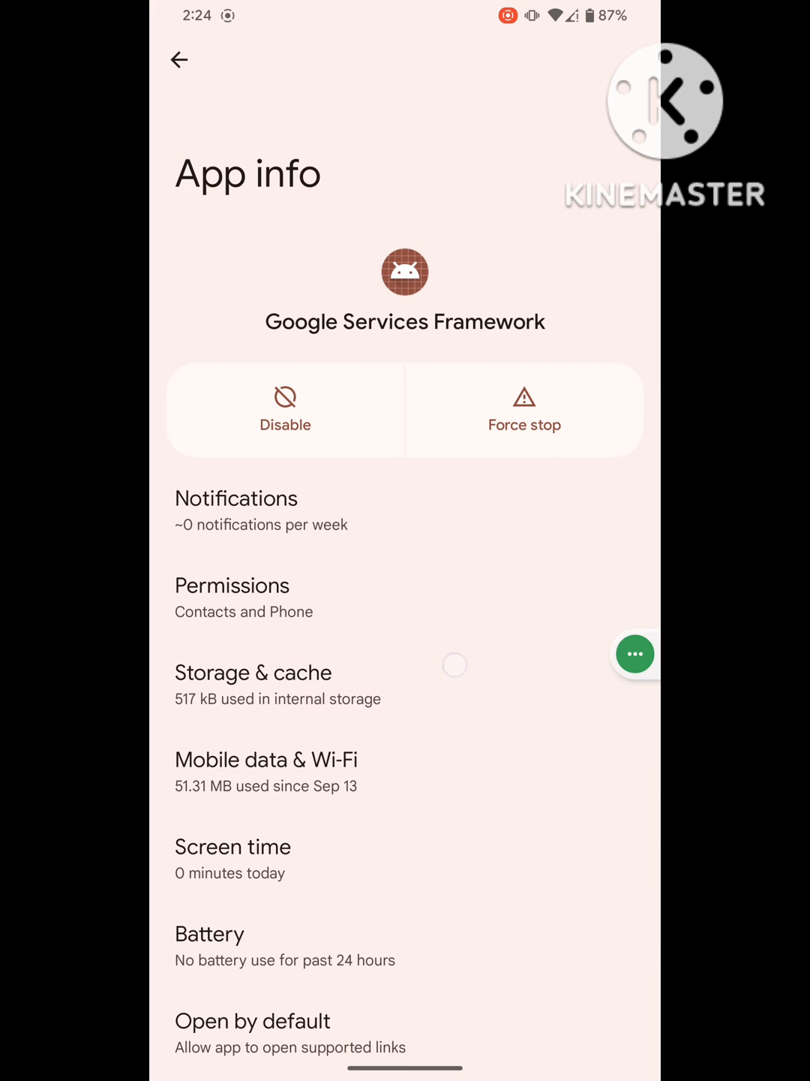
click(252, 673)
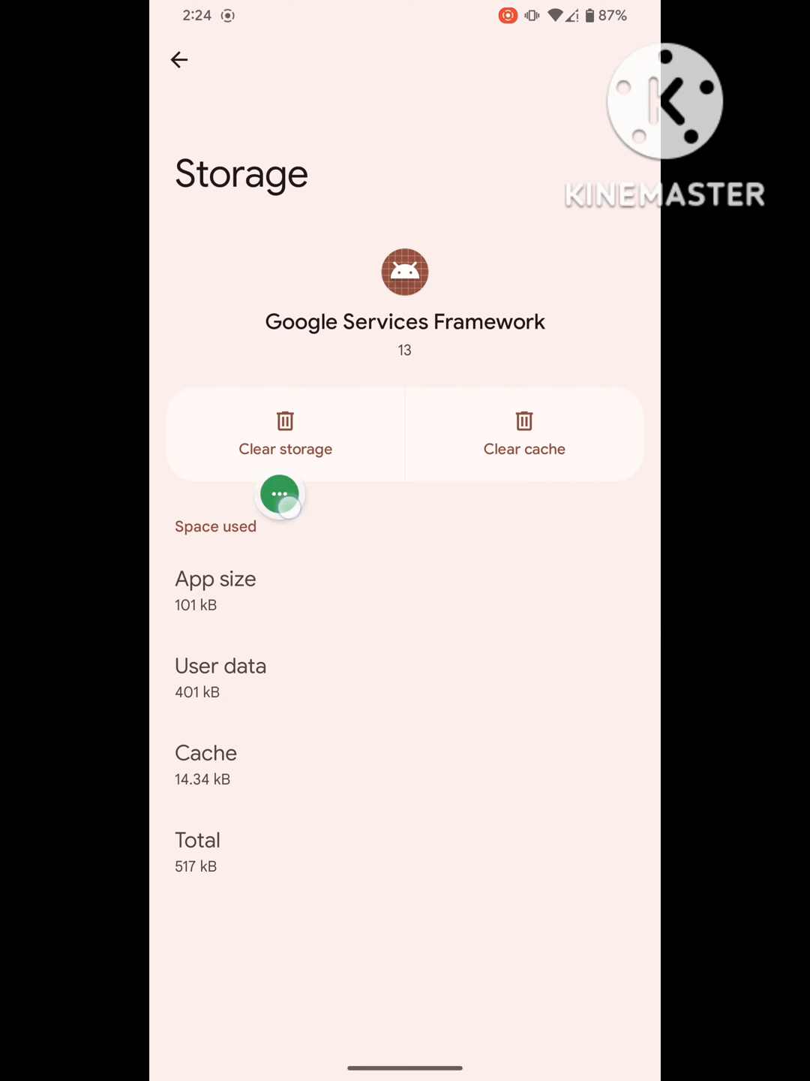
click(285, 434)
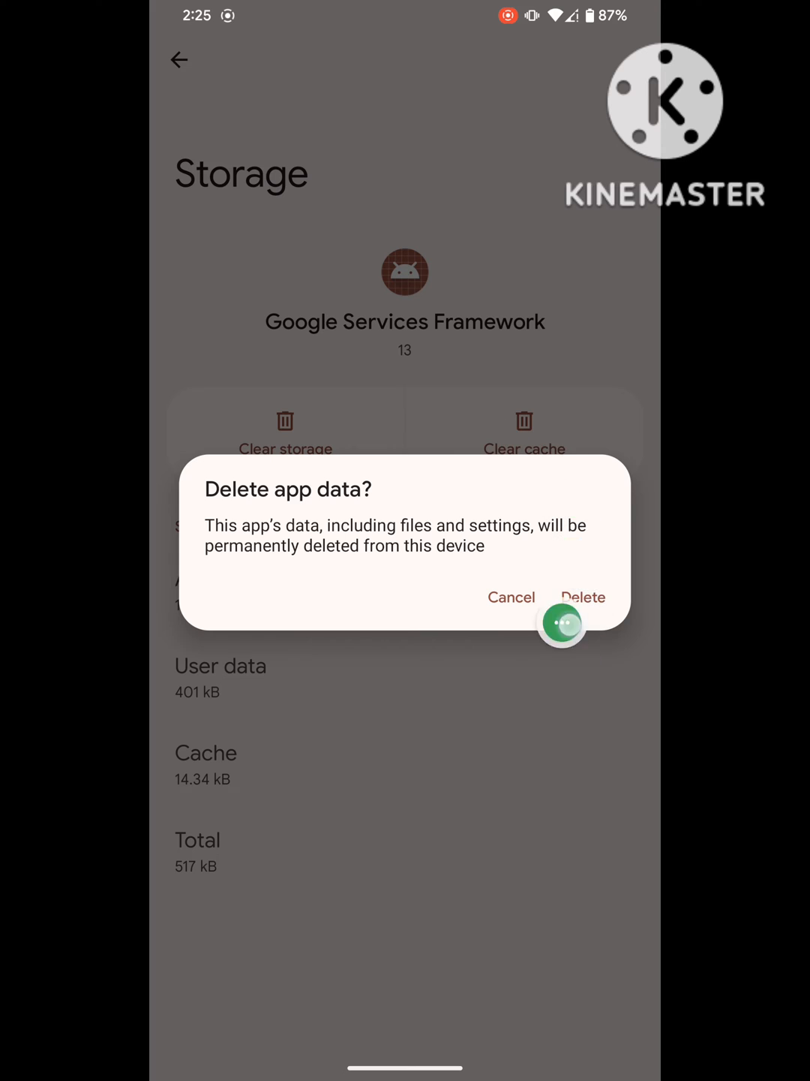
click(583, 598)
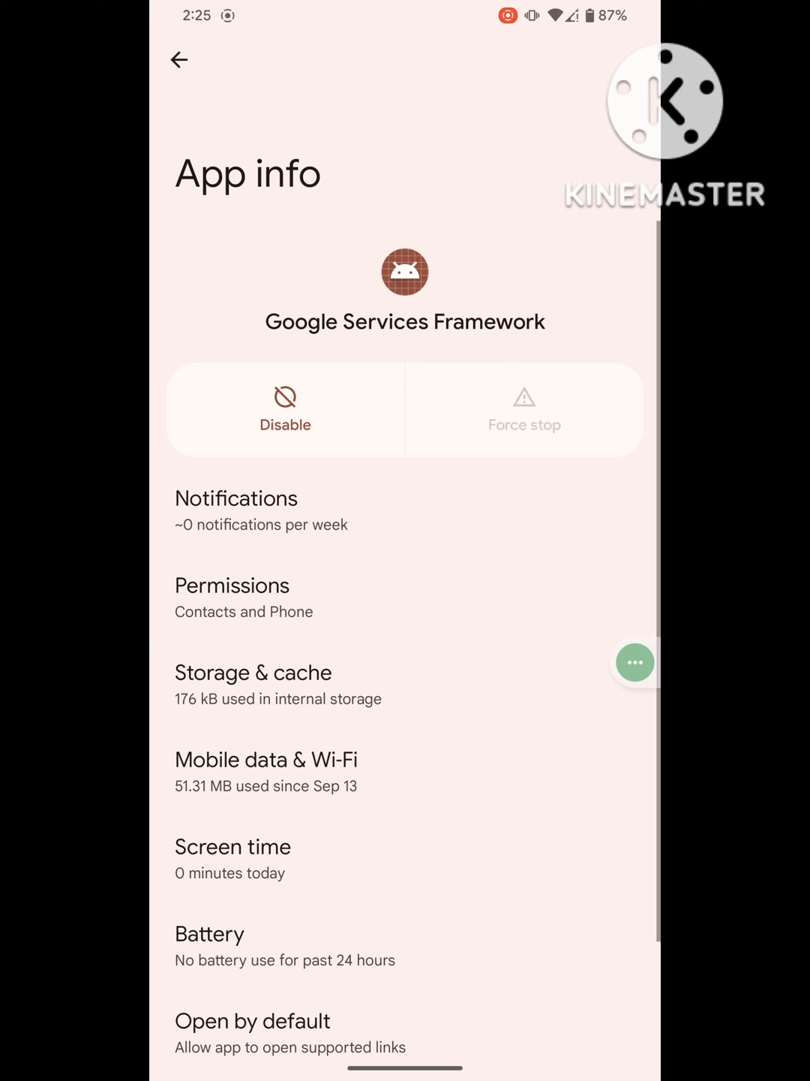
Return to the app search and enter 'google pl' to list Google Play services.
click(231, 586)
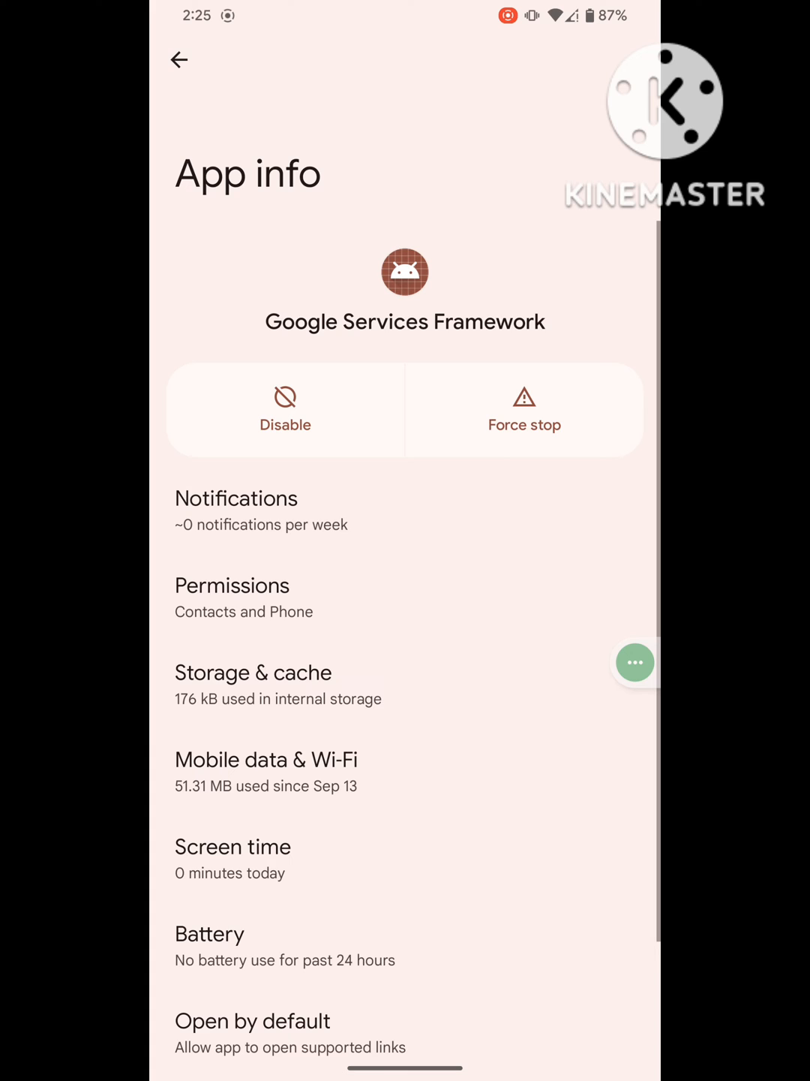
click(180, 60)
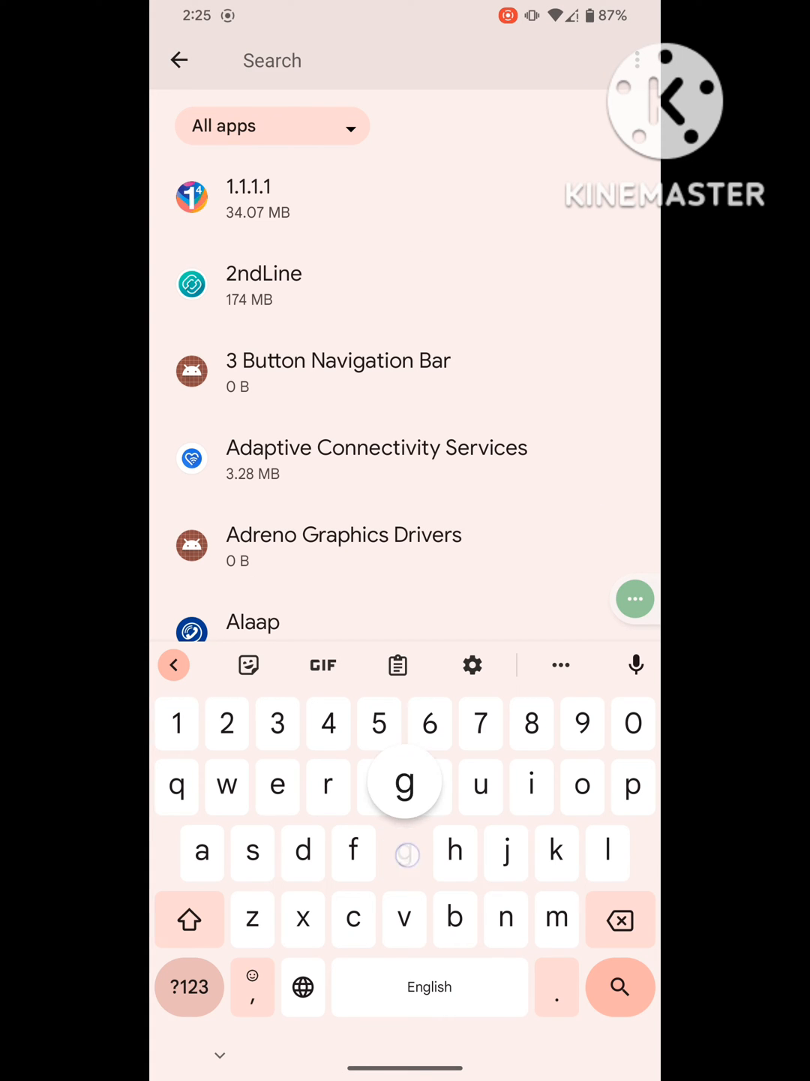
text(g)
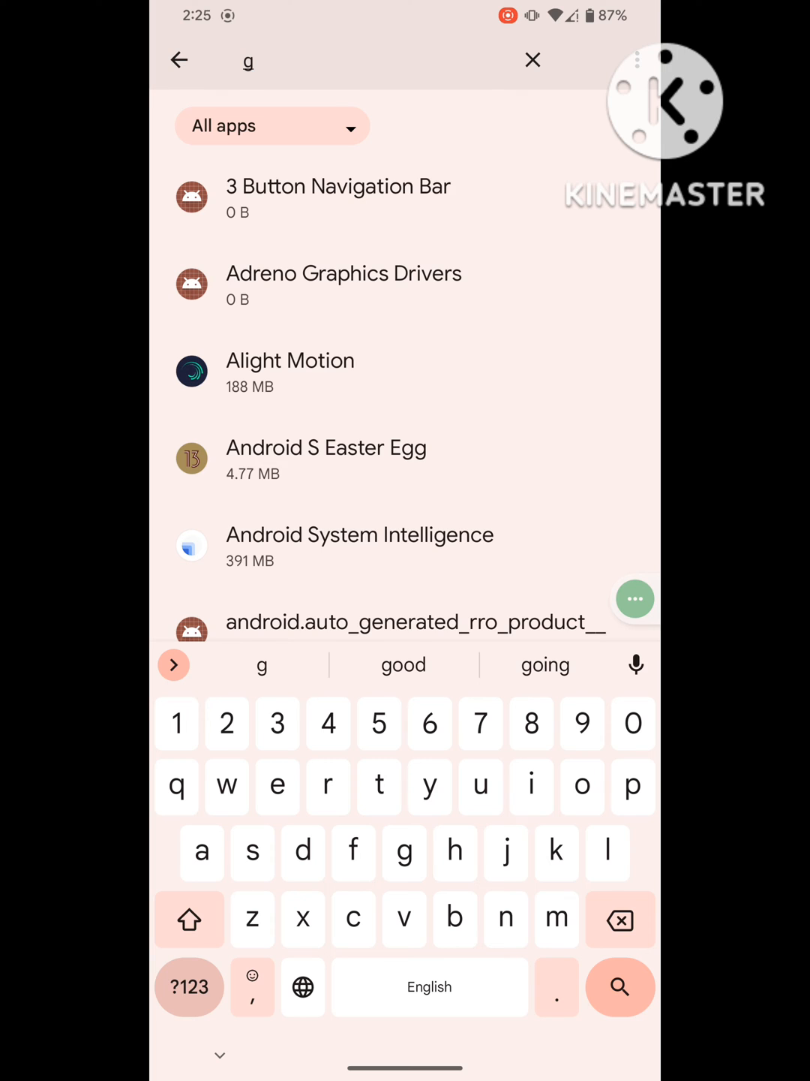
text(oogle)
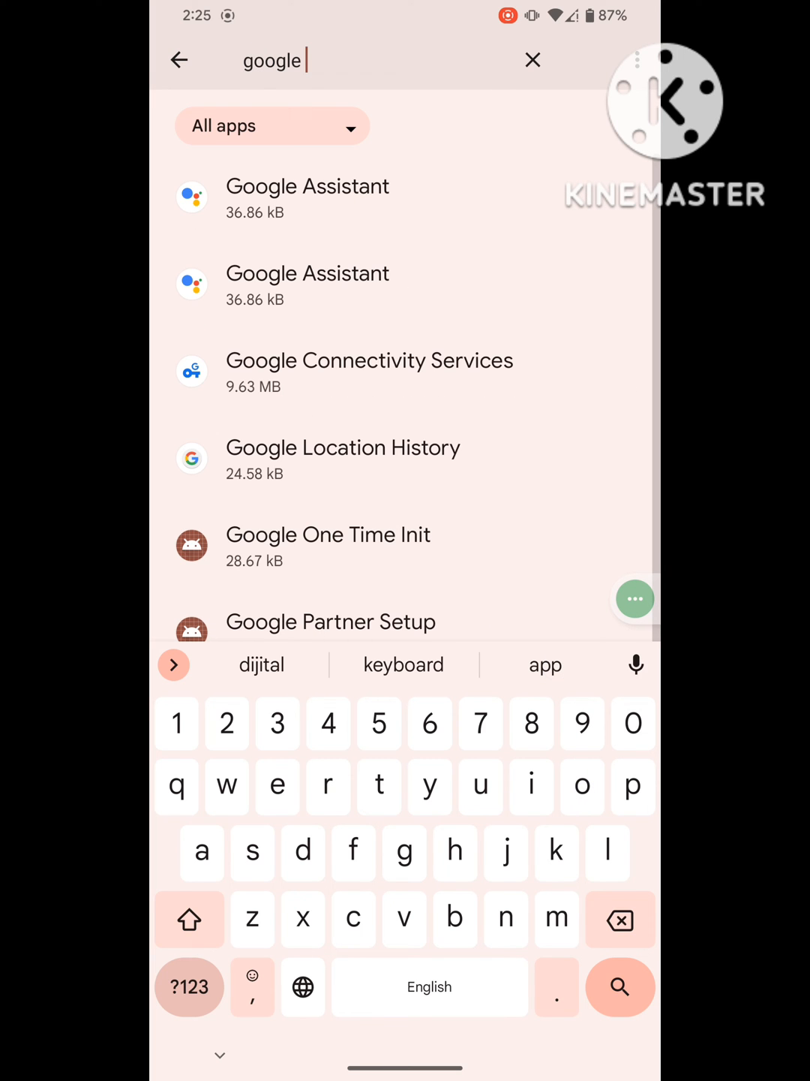
text(pl)
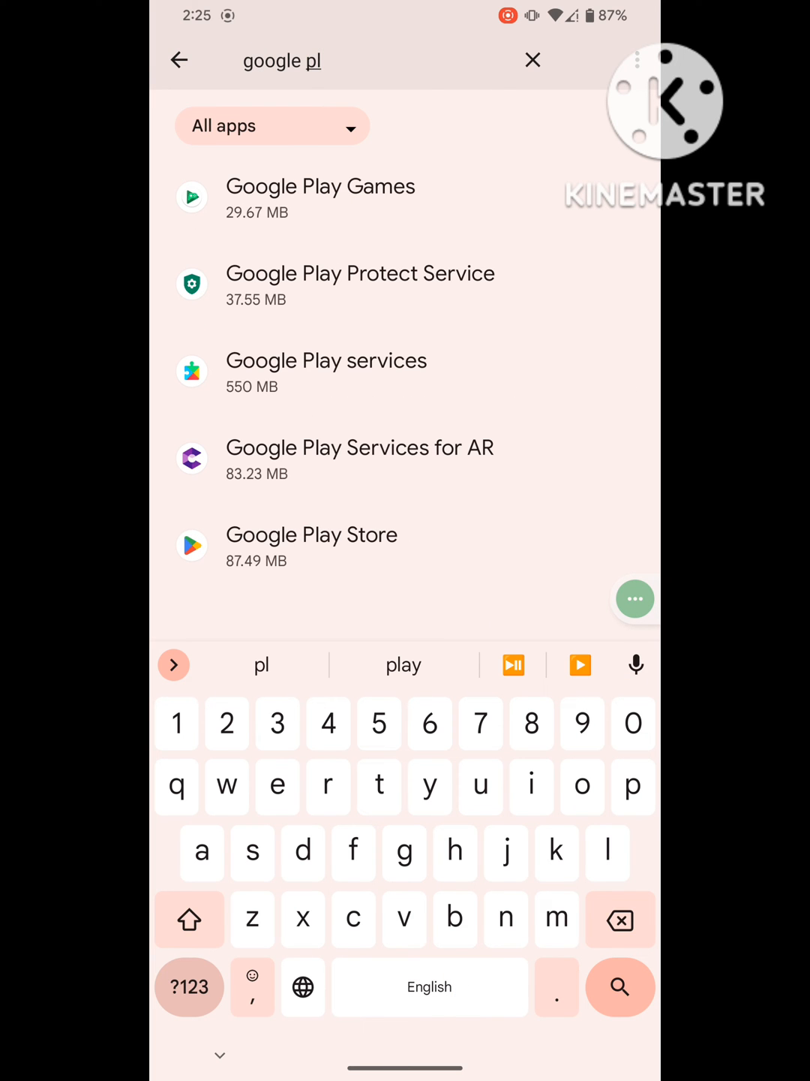
drag(635, 597, 447, 338)
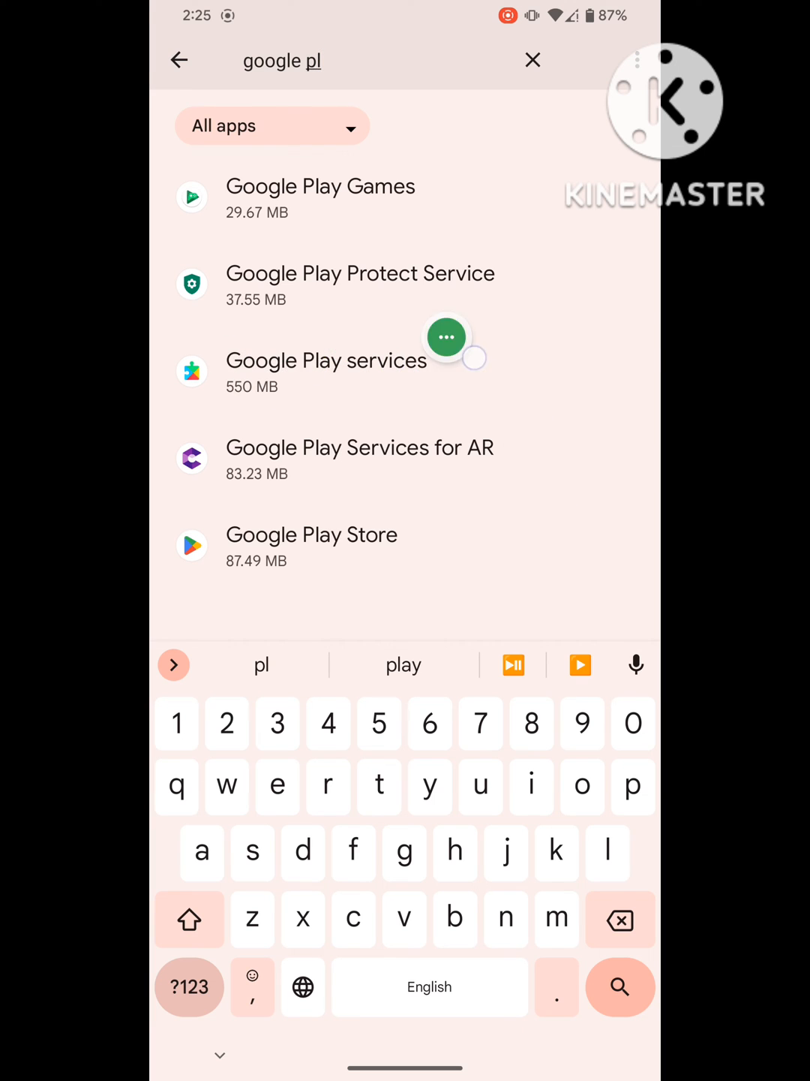
Clear all of Google Play services' data through Storage & cache, Manage space and Clear All Data, confirming OK.
click(325, 360)
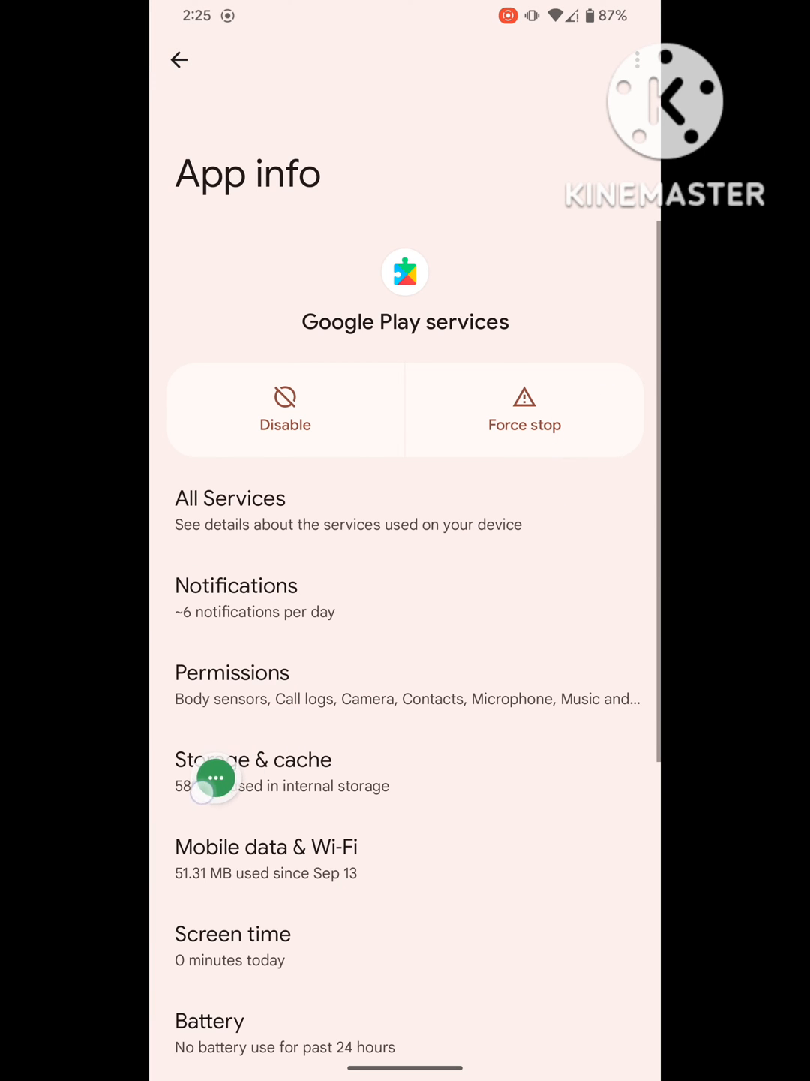
click(254, 760)
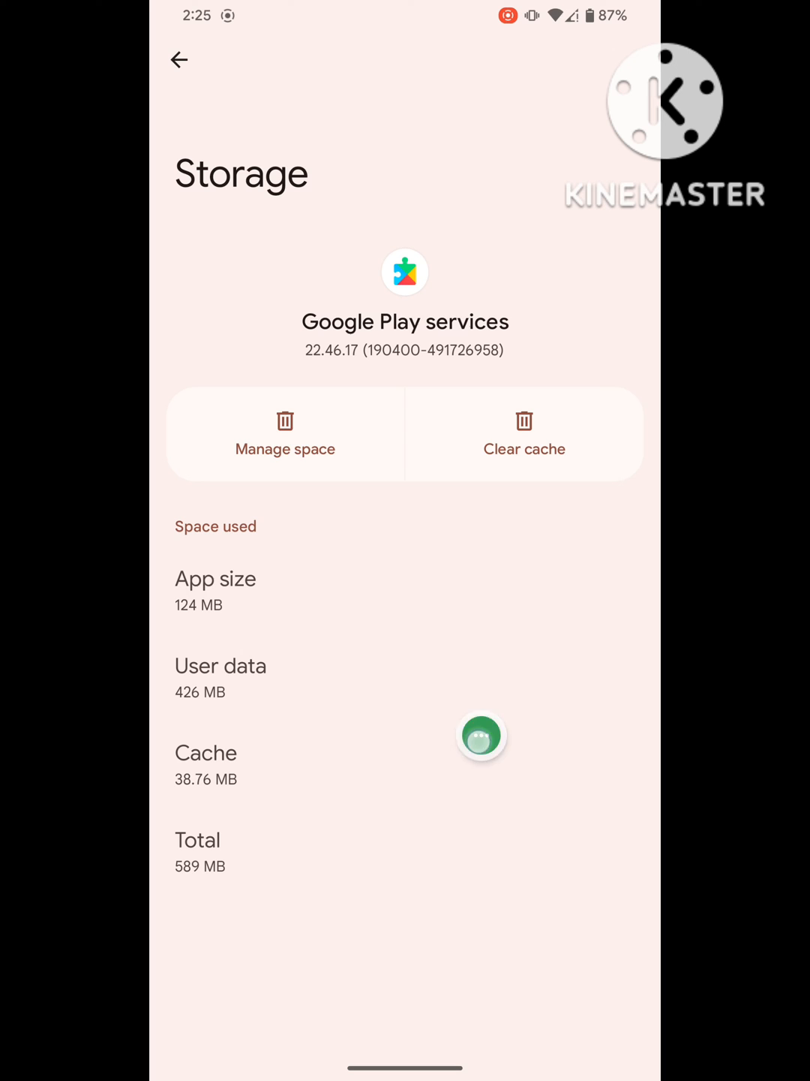
click(285, 433)
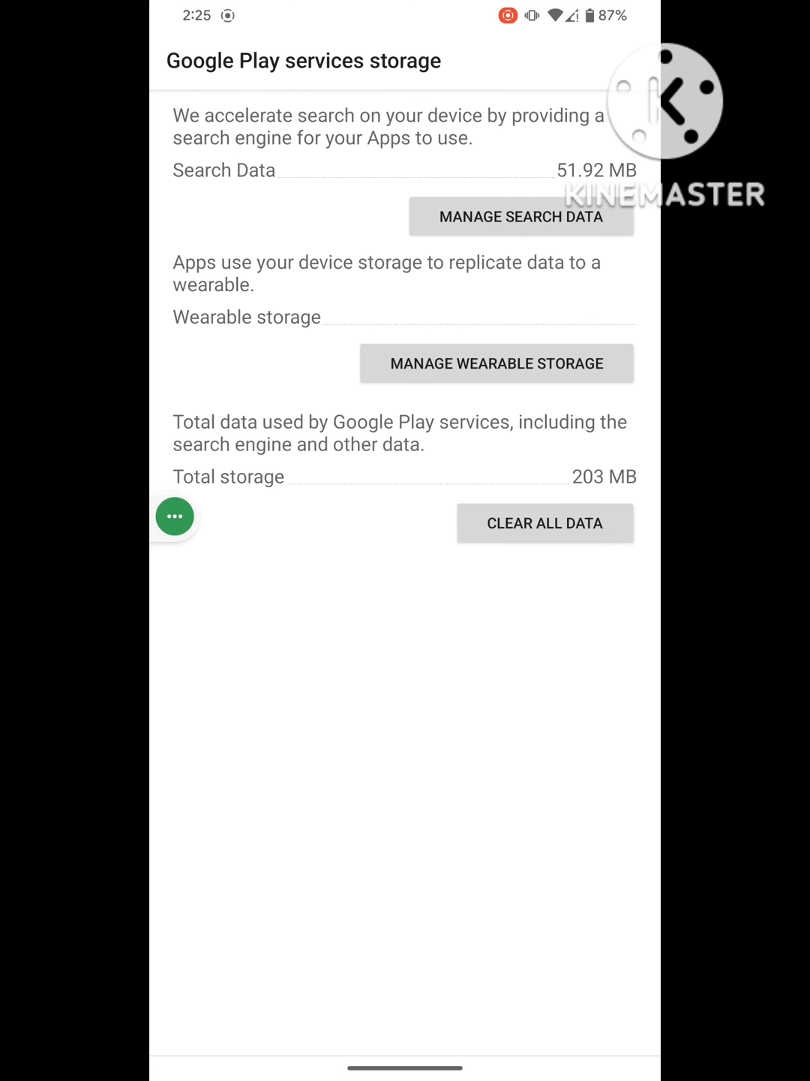
click(545, 523)
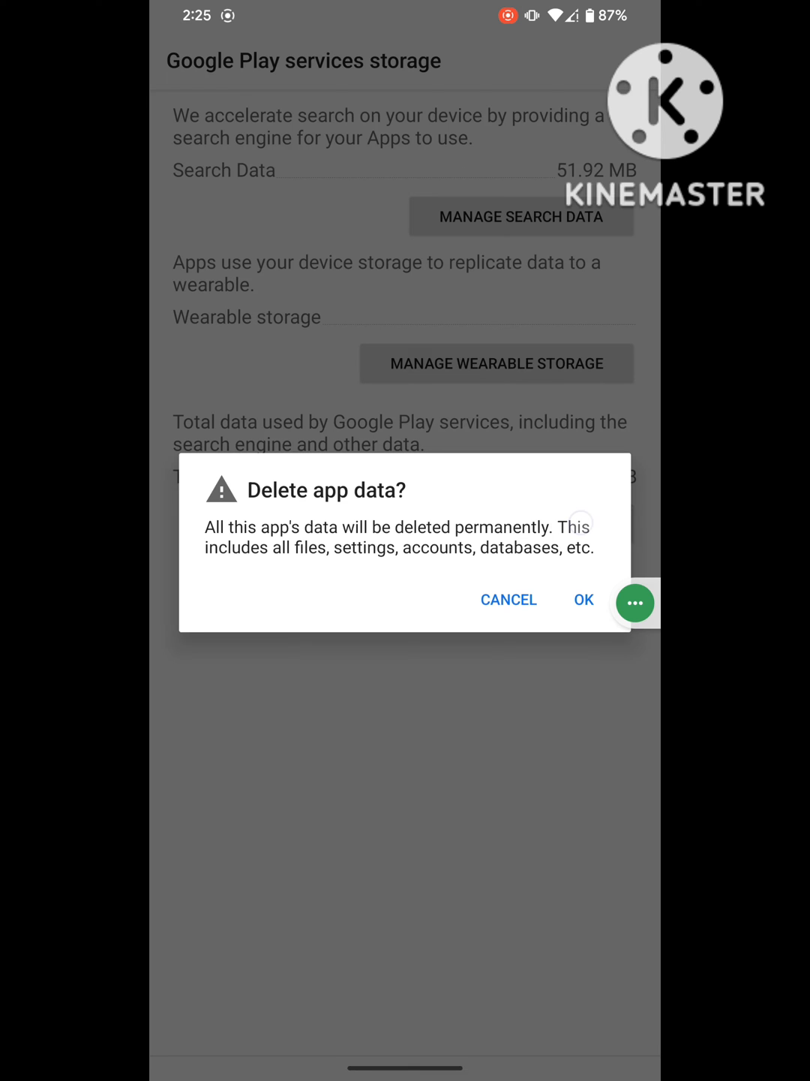
click(509, 601)
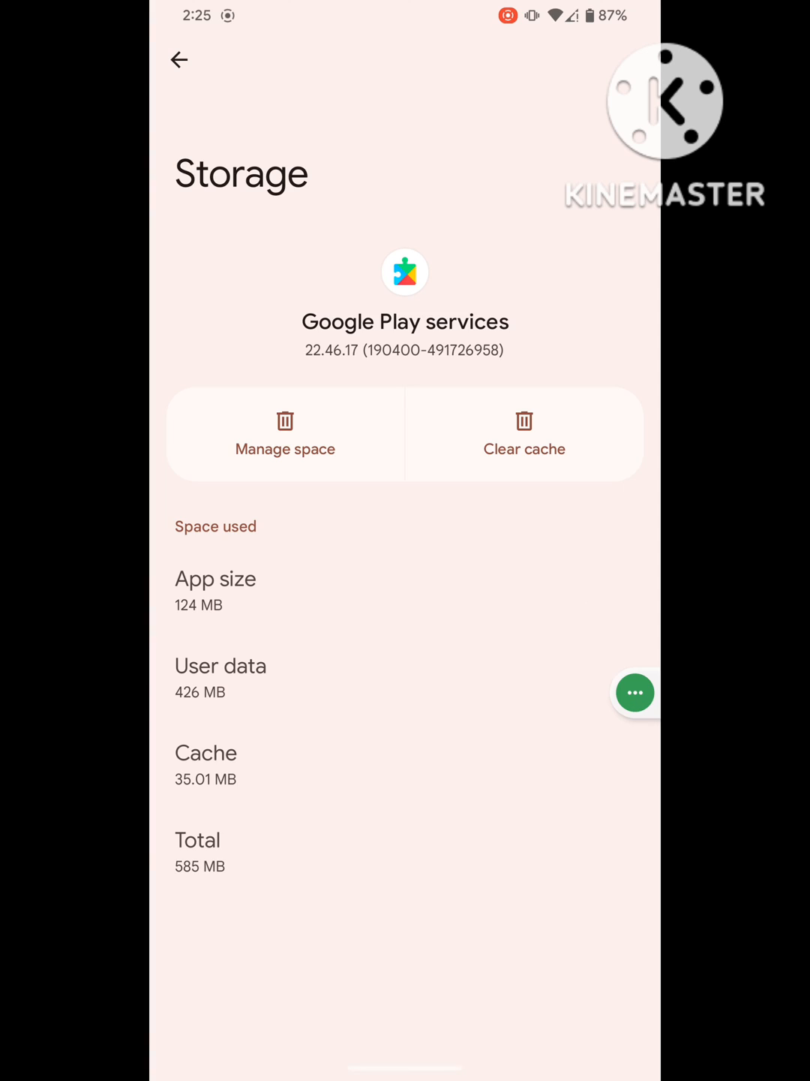